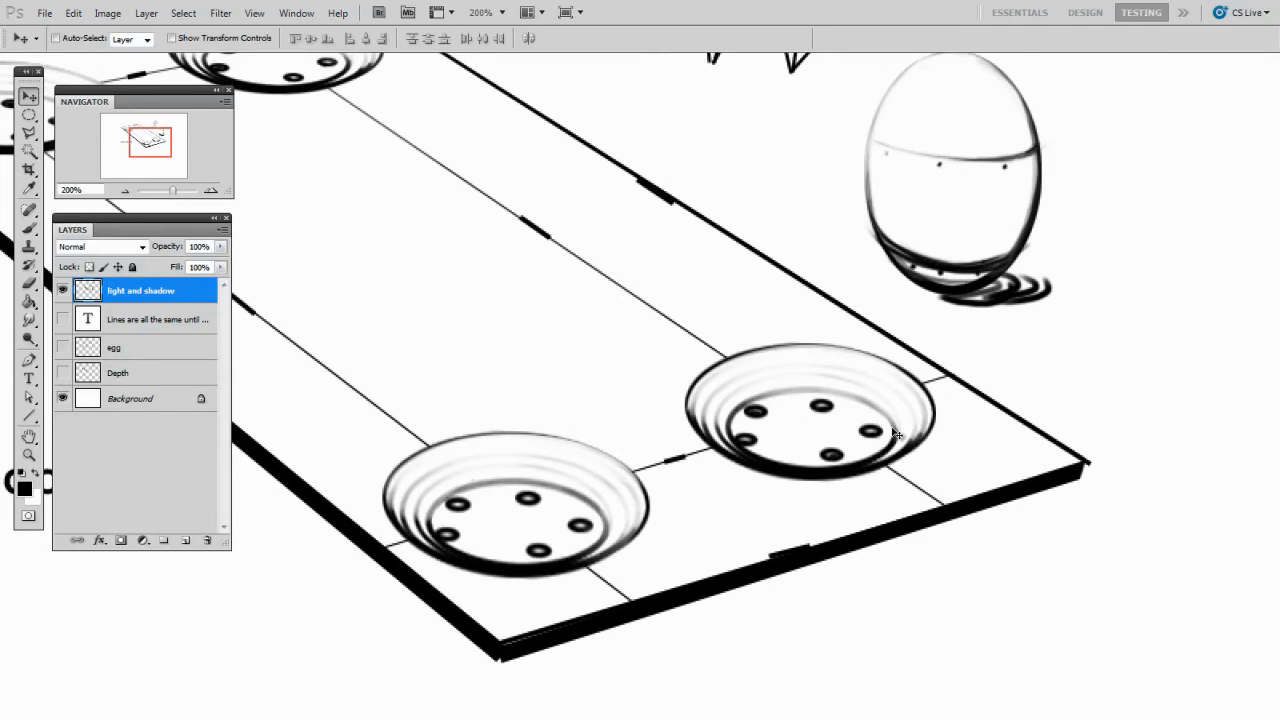
mouse_move(790, 228)
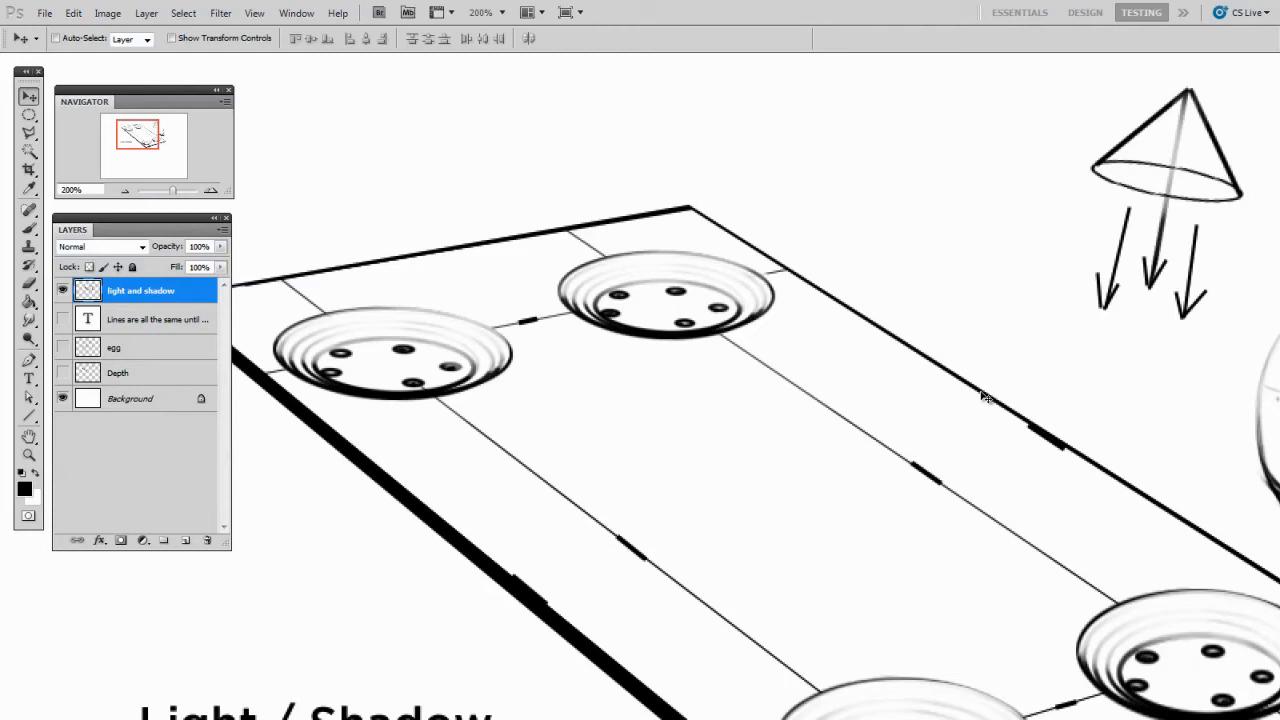
Step: Zoom out to 100% to view the full Light / Shadow sketch of tray, cups, egg and cone
click(28, 283)
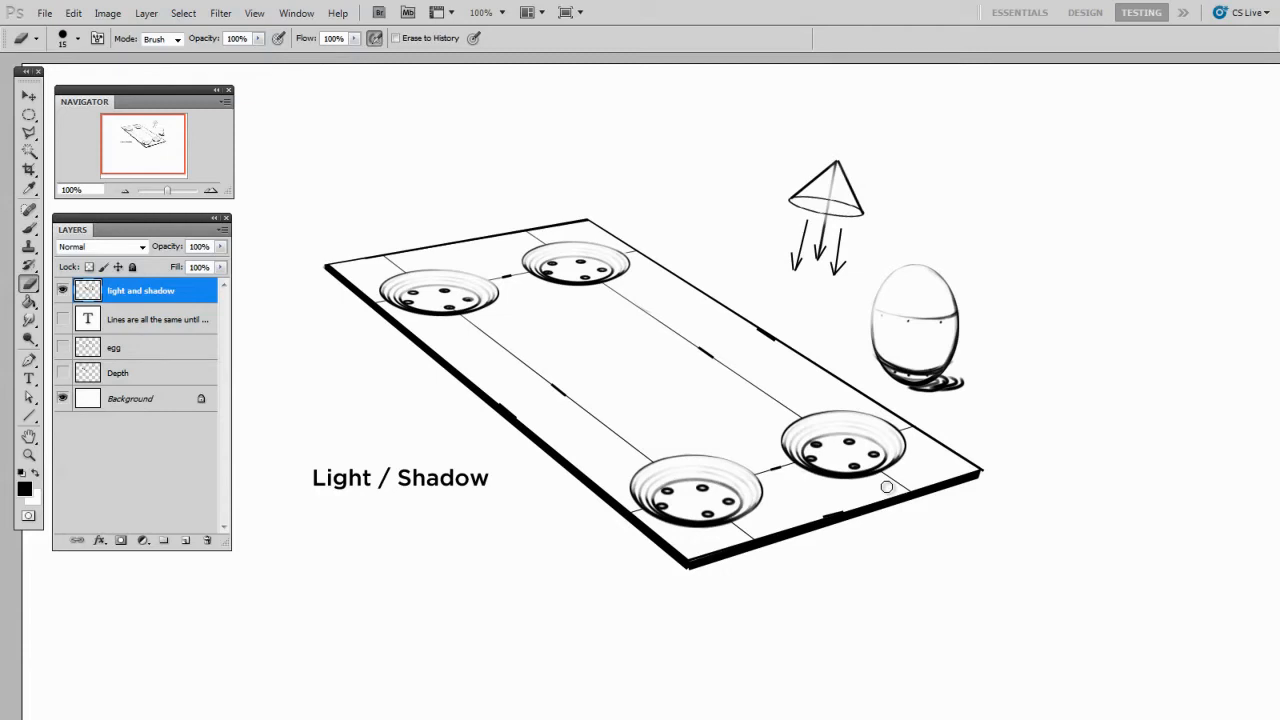
mouse_move(862, 405)
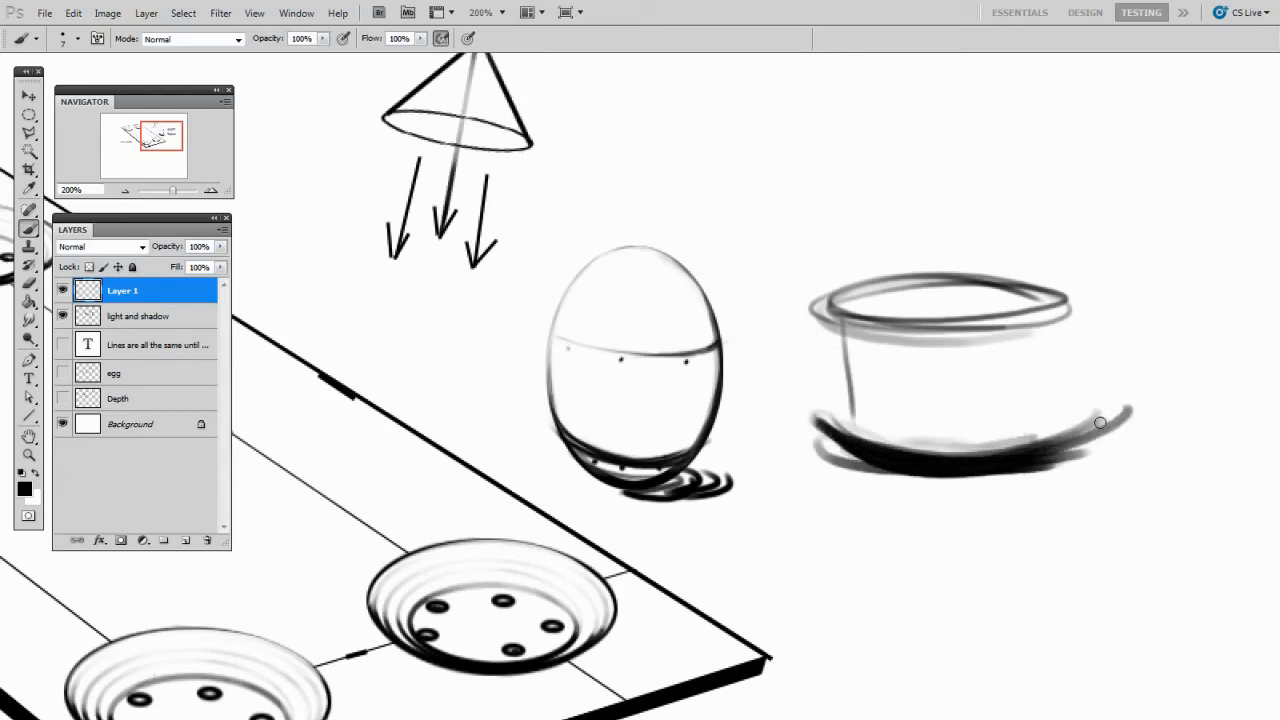
Step: Brush a dark shadow under the cylinder beside the egg, recentring the view
drag(1100, 422, 949, 468)
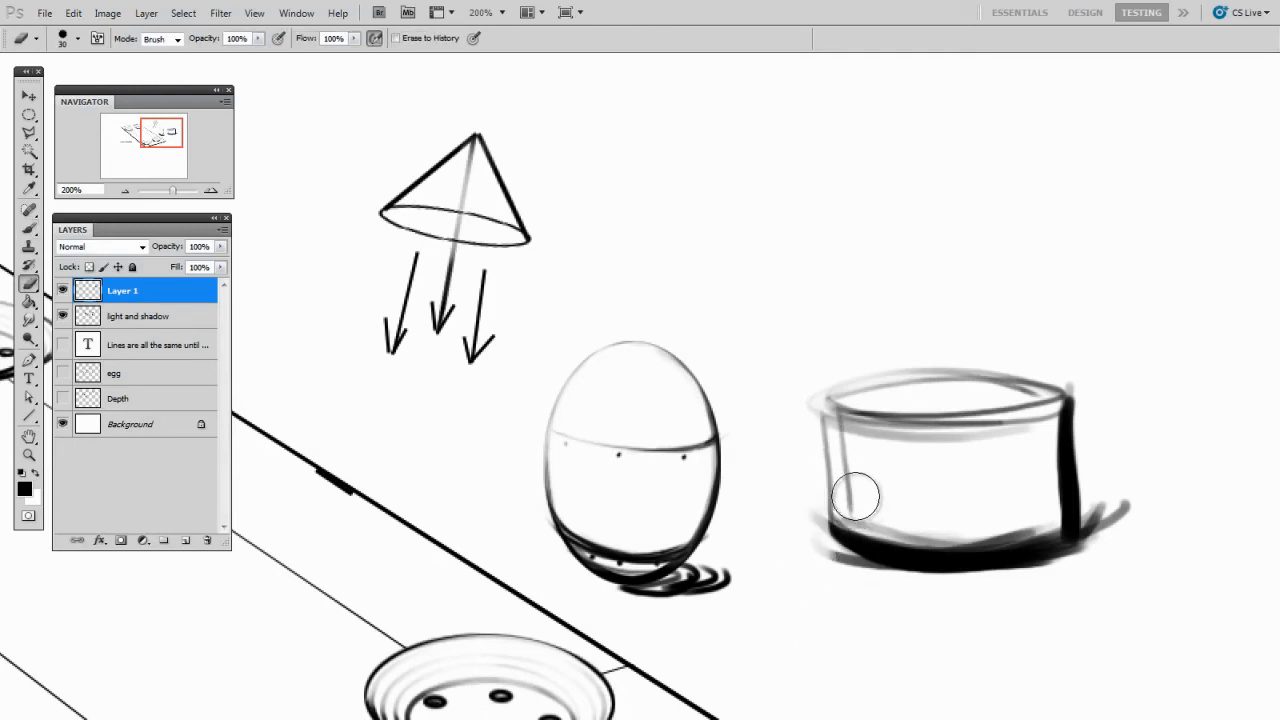
drag(855, 497, 893, 571)
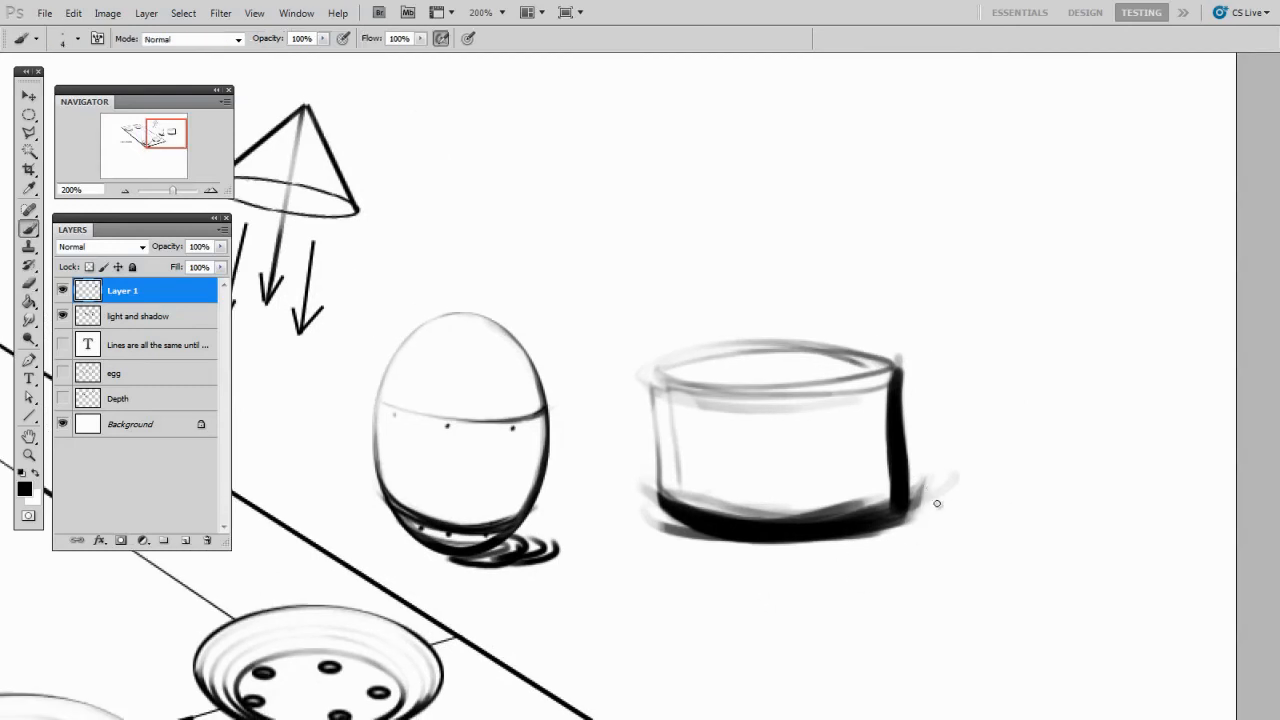
drag(900, 505, 1020, 540)
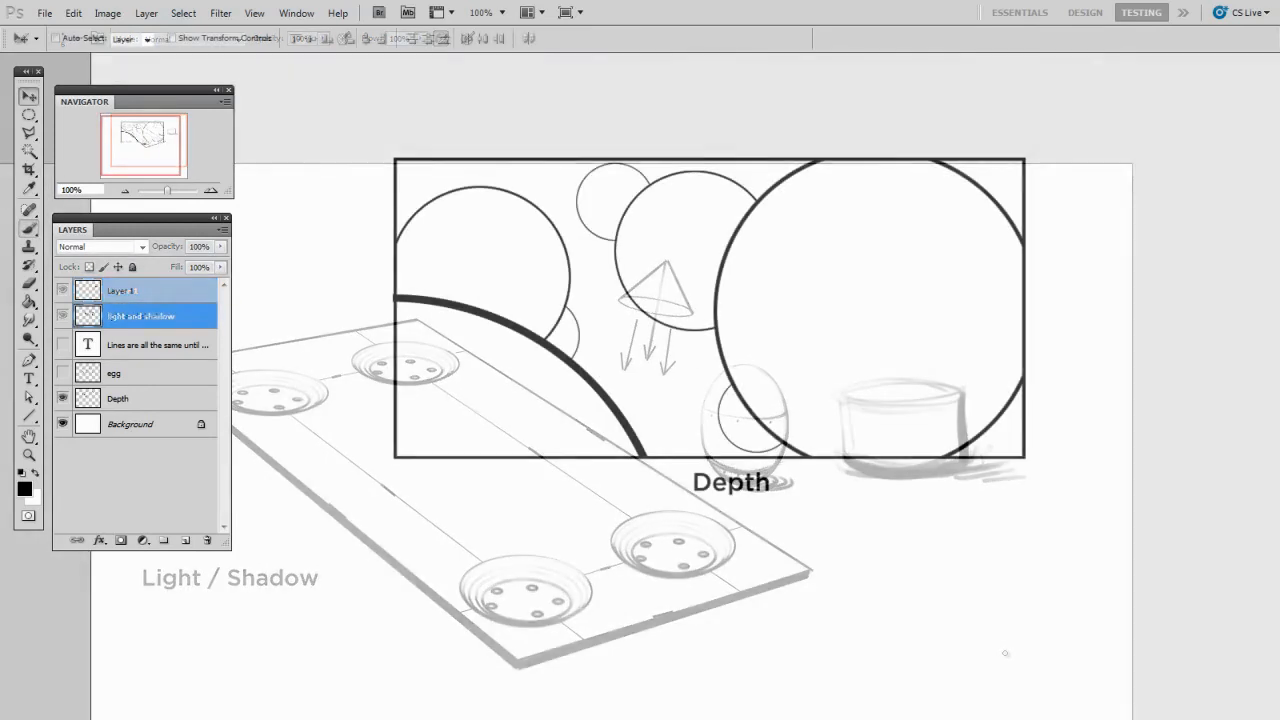
Step: Hide the cylinder sketch layer so the Depth circles show
click(62, 290)
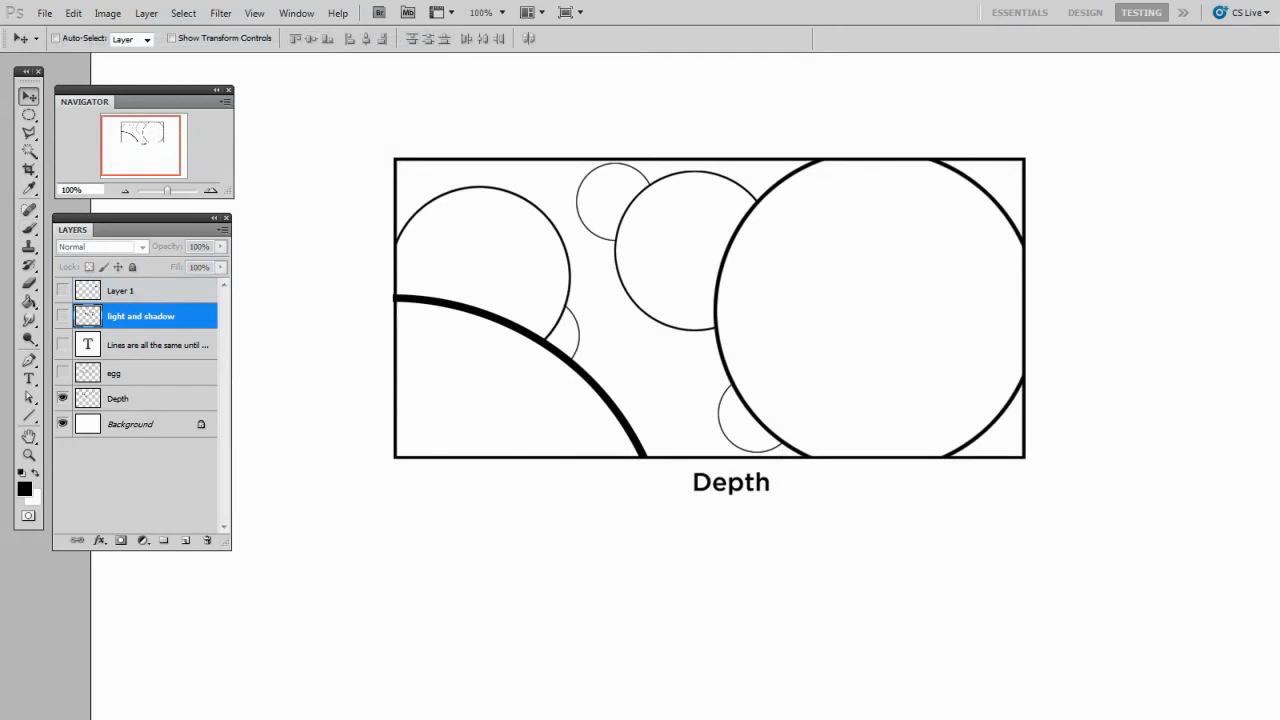